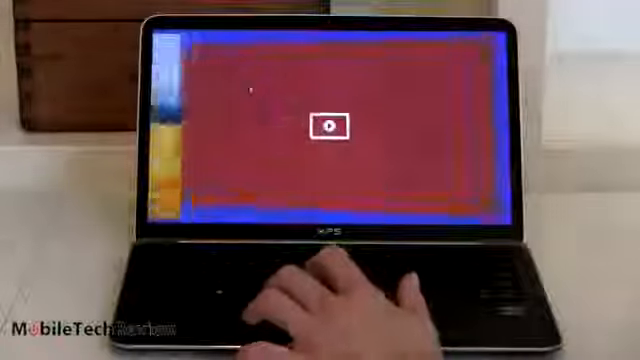
click(328, 124)
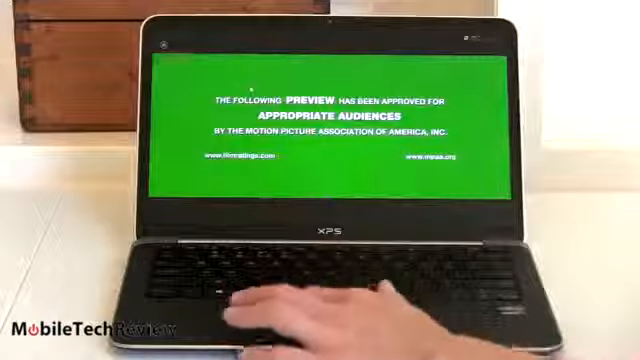